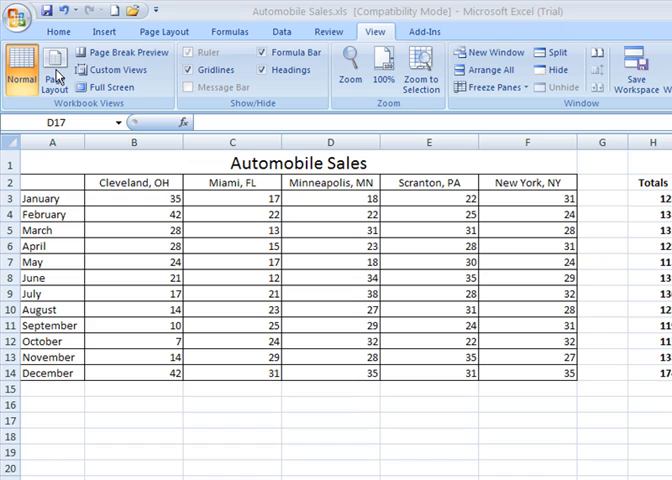
pyautogui.moveTo(49, 65)
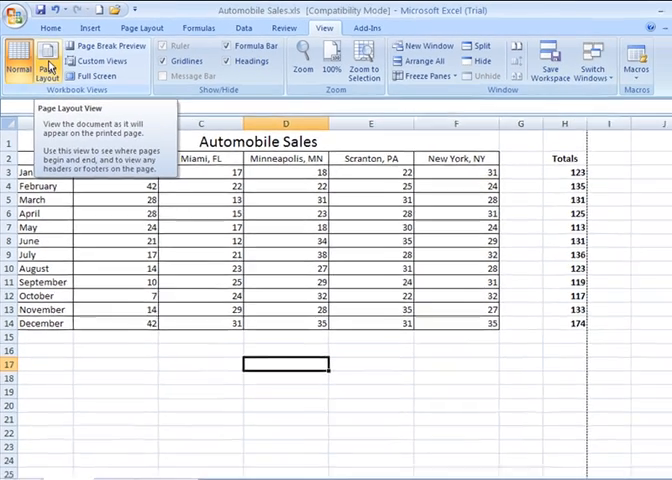
# Step: Switch the Automobile Sales sheet from Normal view to Page Layout view
pyautogui.click(45, 60)
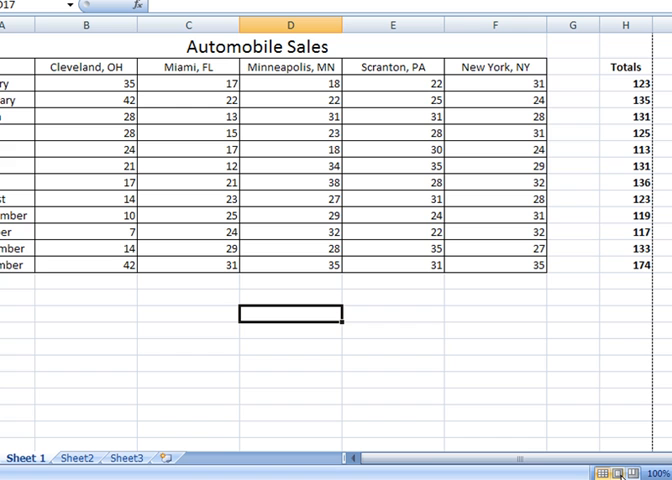
pyautogui.click(611, 471)
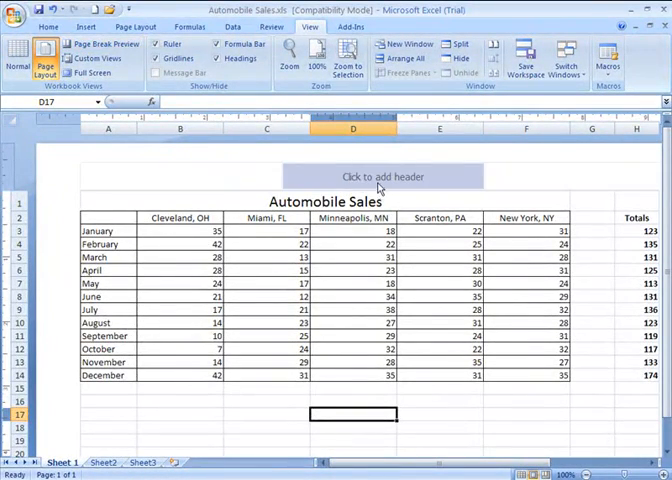
# Step: Start editing the page header area above the Automobile Sales table
pyautogui.click(380, 176)
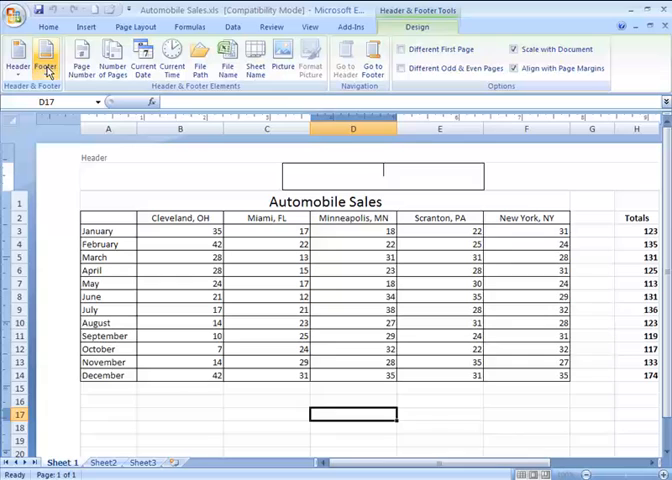
pyautogui.moveTo(81, 57)
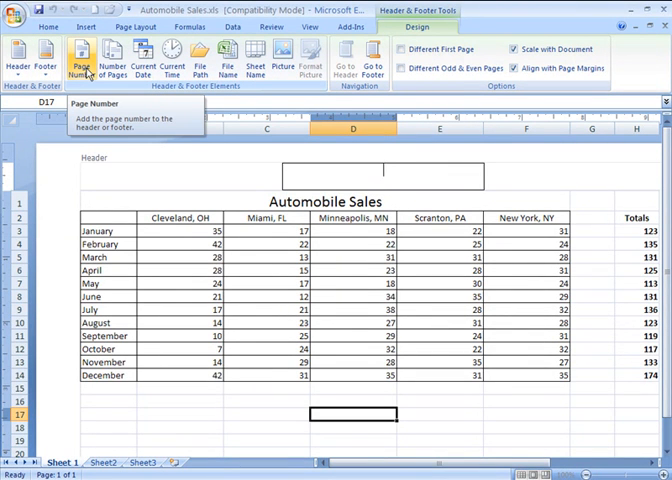
pyautogui.moveTo(197, 57)
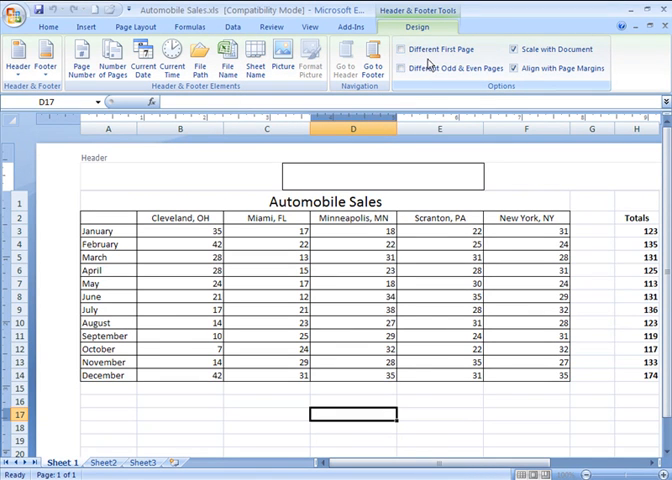
pyautogui.moveTo(457, 82)
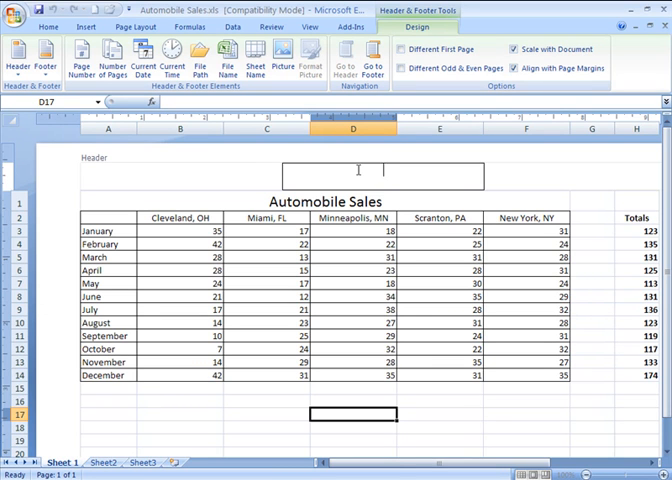
pyautogui.moveTo(173, 175)
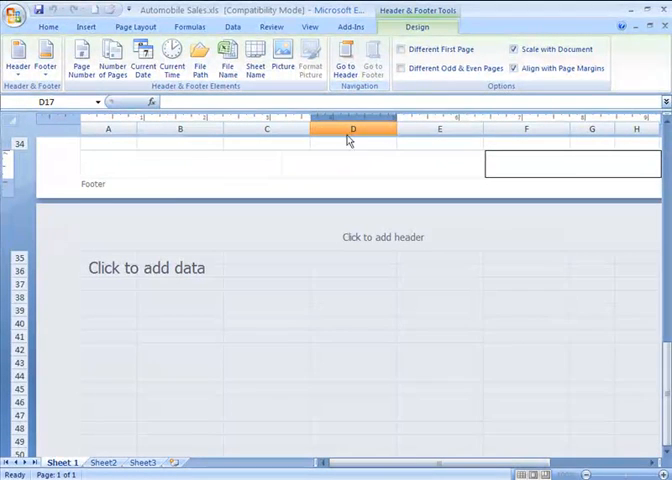
# Step: Insert the page number into the centre footer section and return to the sheet
pyautogui.click(184, 163)
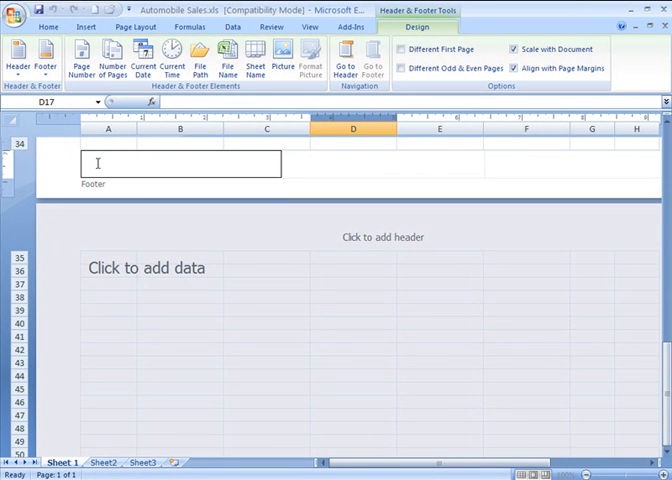
pyautogui.click(572, 163)
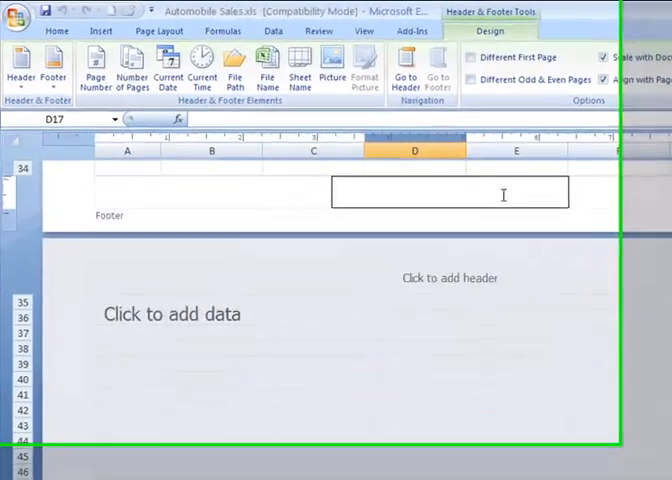
pyautogui.click(103, 75)
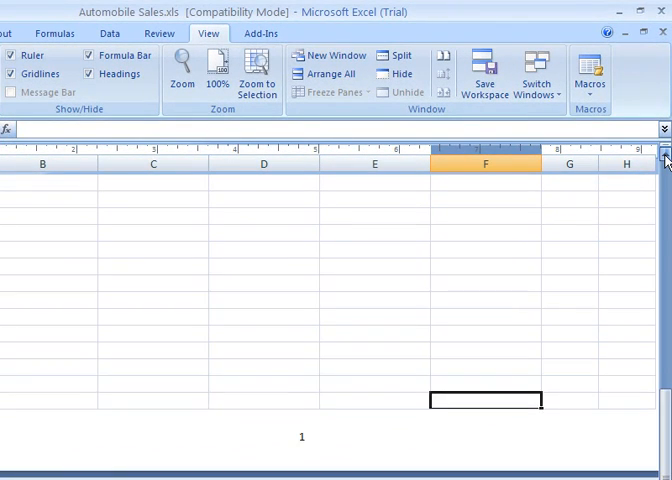
pyautogui.click(44, 60)
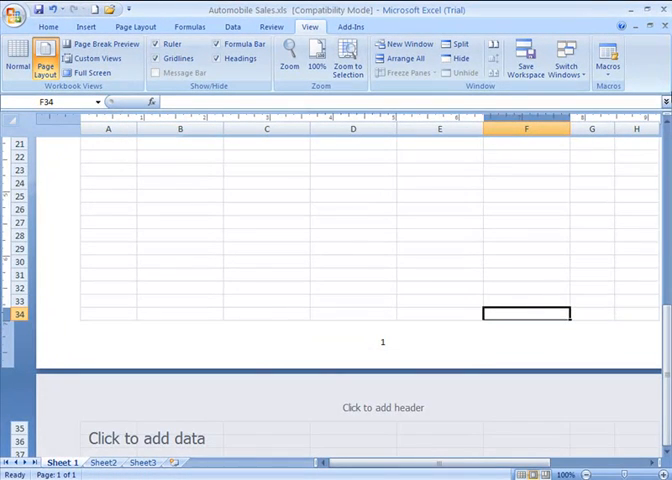
pyautogui.scroll(3)
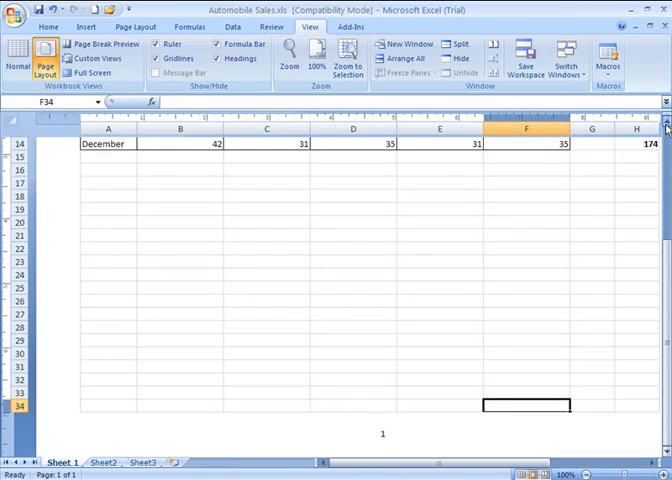
pyautogui.scroll(3)
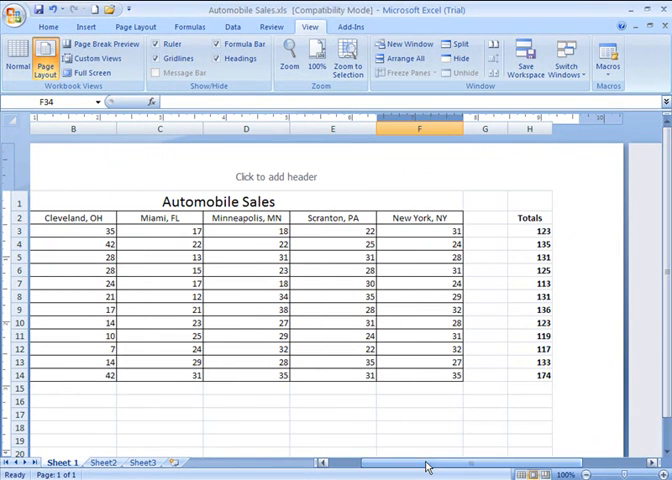
pyautogui.hscroll(3)
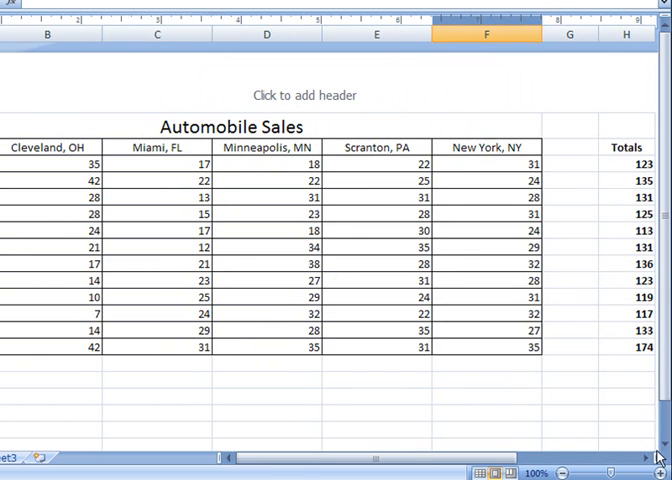
pyautogui.scroll(-3)
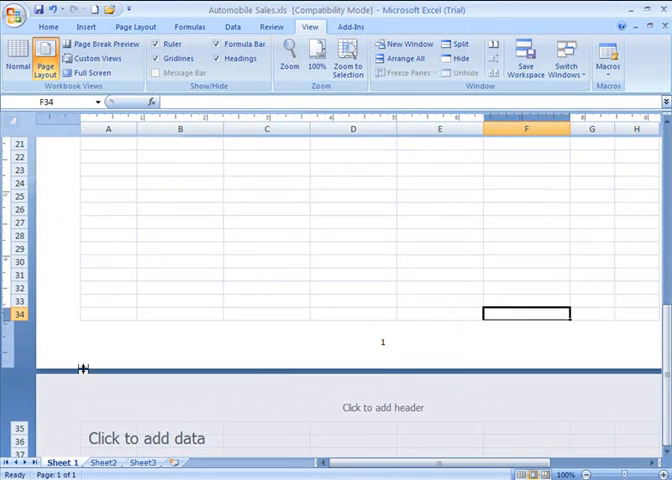
pyautogui.moveTo(305, 442)
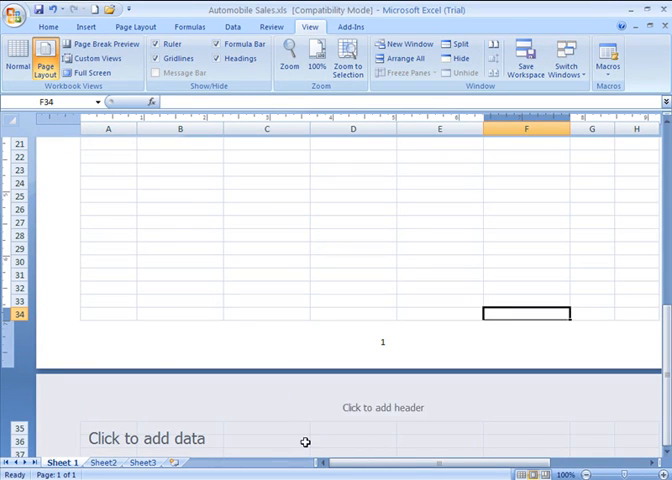
pyautogui.scroll(-3)
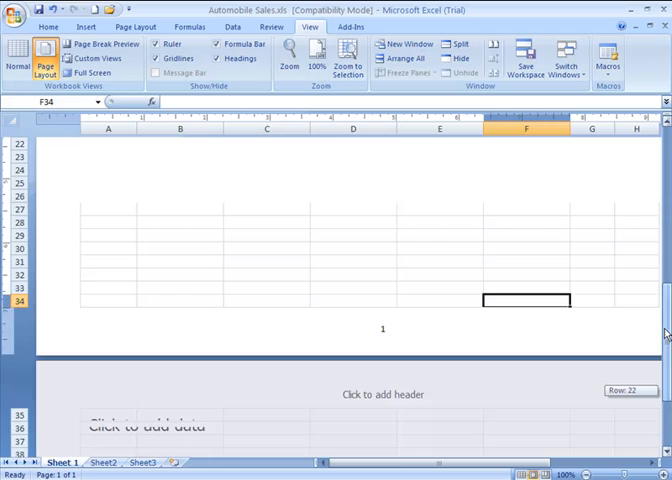
pyautogui.scroll(3)
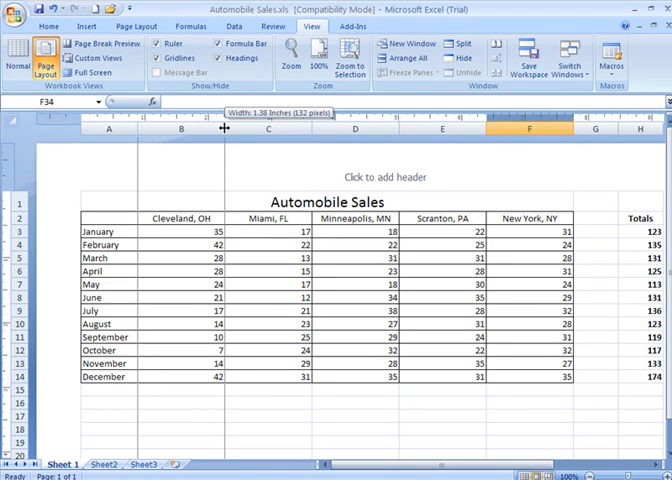
# Step: Reduce column B's width so the Cleveland, OH figures take less space
pyautogui.moveTo(224, 128); pyautogui.dragTo(253, 128)
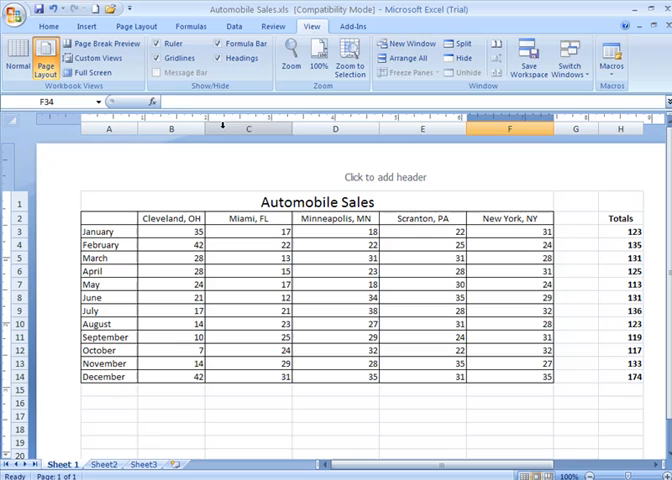
pyautogui.moveTo(287, 132)
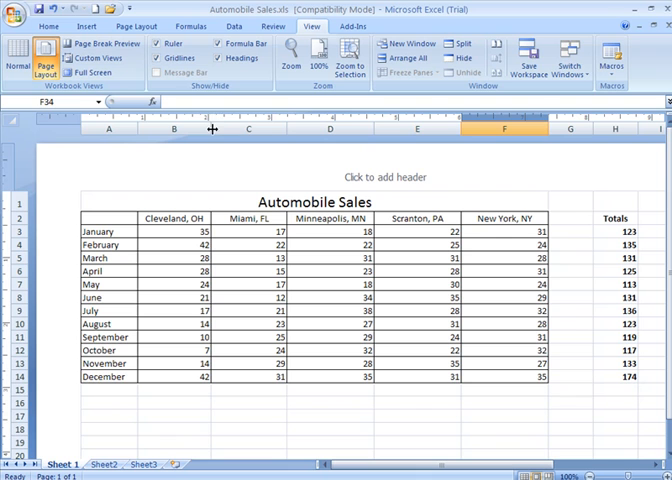
pyautogui.moveTo(13, 208)
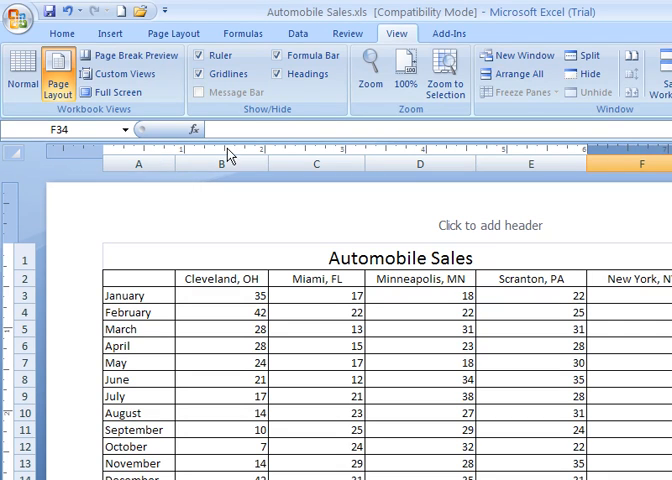
pyautogui.moveTo(178, 157)
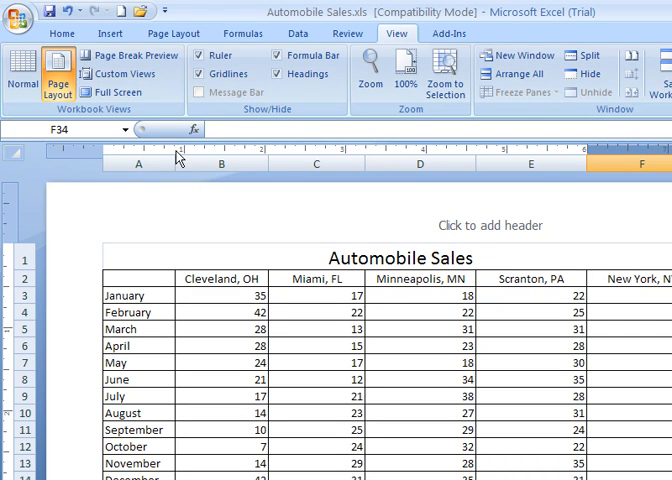
pyautogui.moveTo(273, 270)
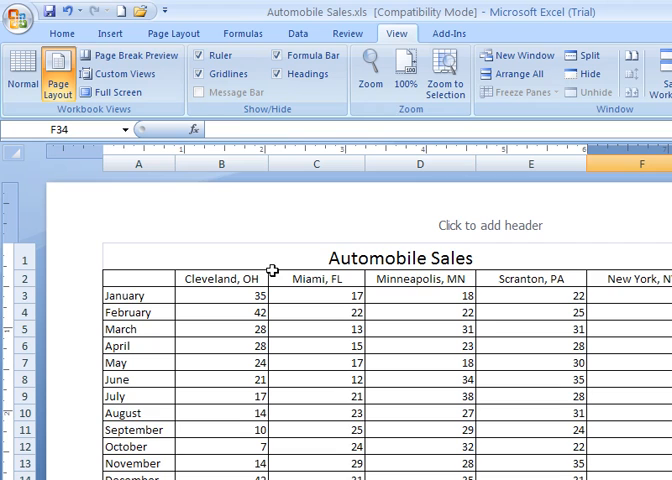
pyautogui.moveTo(97, 162)
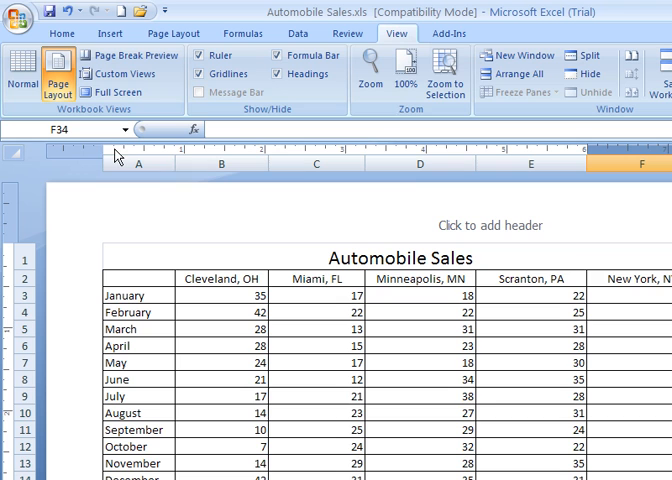
pyautogui.moveTo(98, 157)
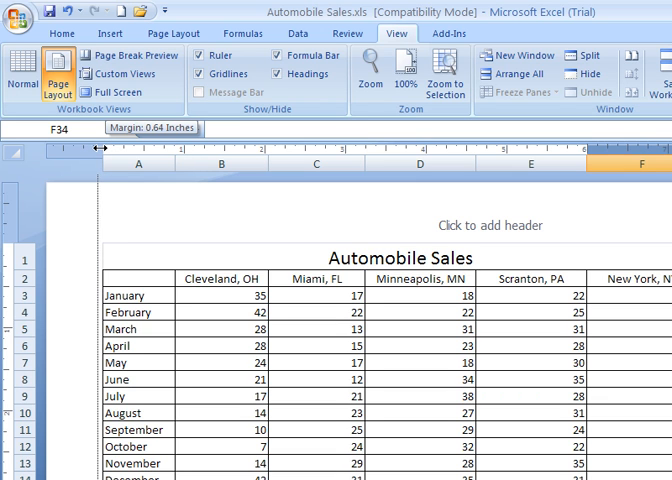
# Step: Pull the left page margin in to about 0.58 inches and check the page
pyautogui.moveTo(95, 148); pyautogui.dragTo(88, 148)
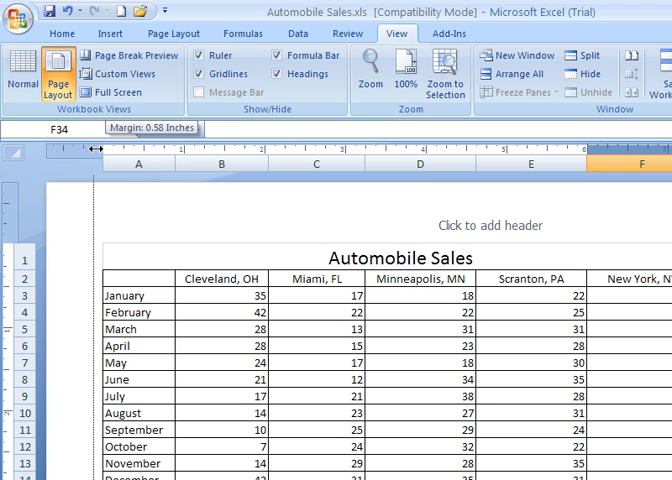
pyautogui.moveTo(88, 148); pyautogui.dragTo(88, 148)
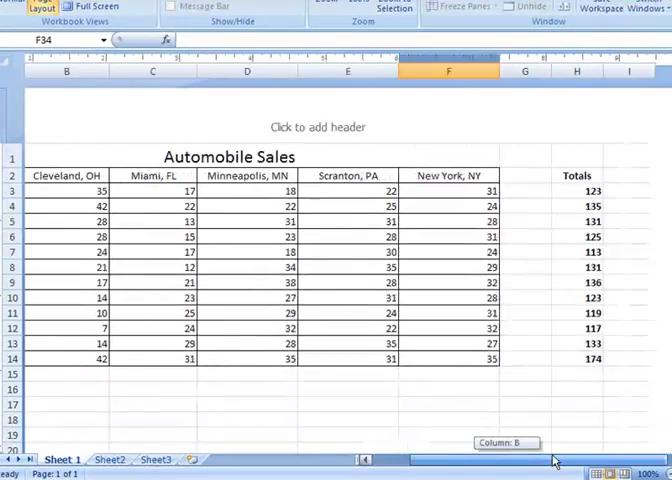
pyautogui.hscroll(3)
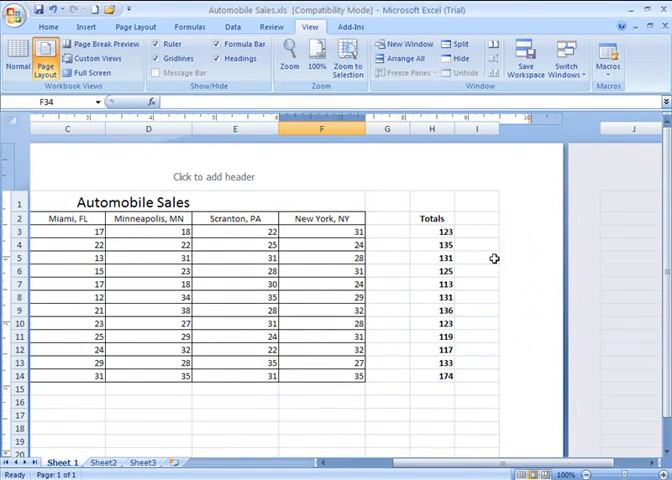
pyautogui.hscroll(-3)
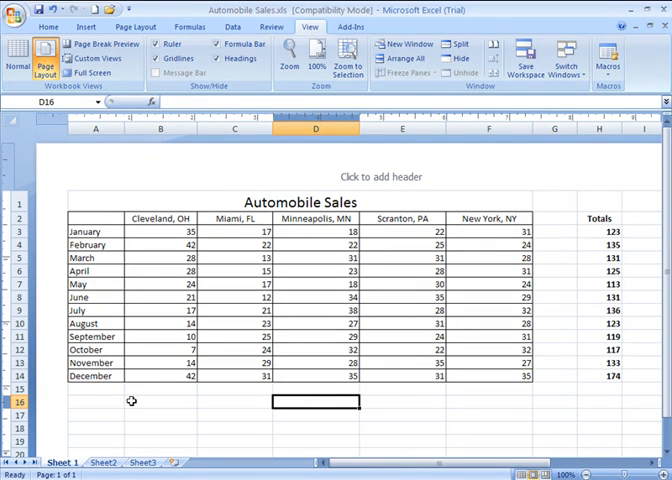
# Step: AutoSum B16, fill the sums across to F16, and label A16 'Totals'
pyautogui.click(160, 401)
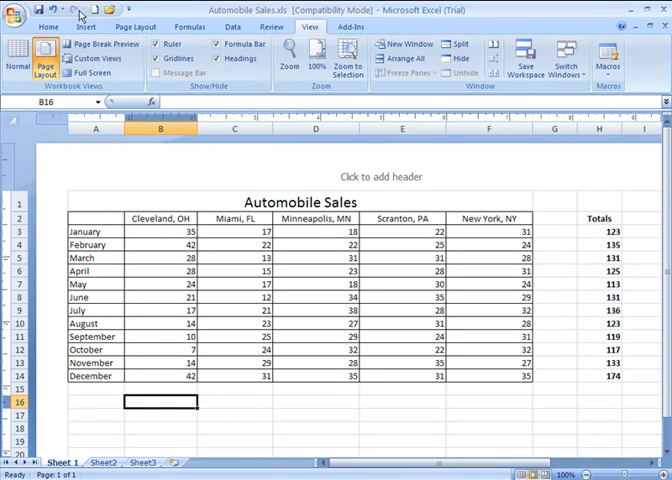
pyautogui.click(46, 27)
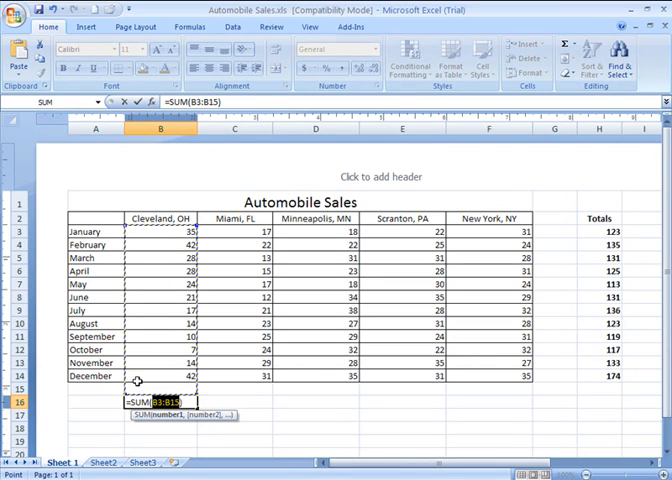
pyautogui.press('Return')
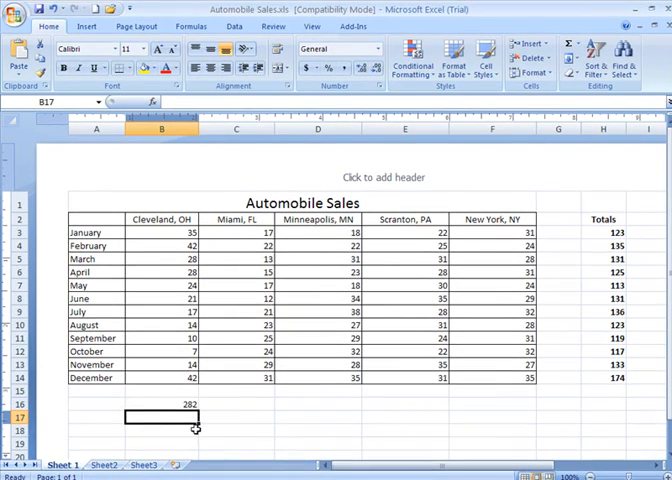
pyautogui.click(163, 405)
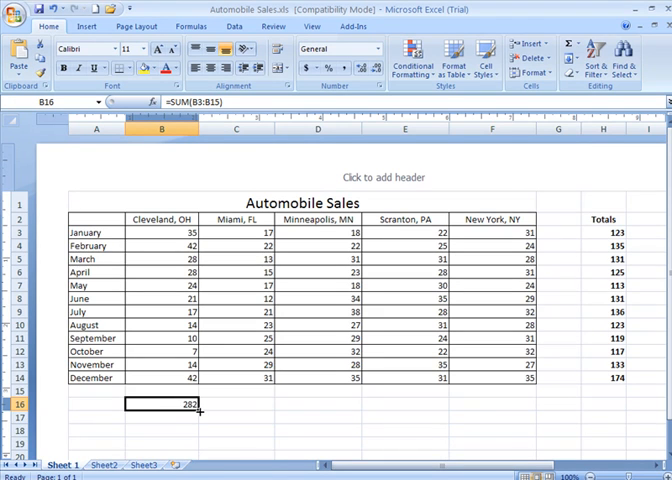
pyautogui.moveTo(196, 412); pyautogui.dragTo(505, 412)
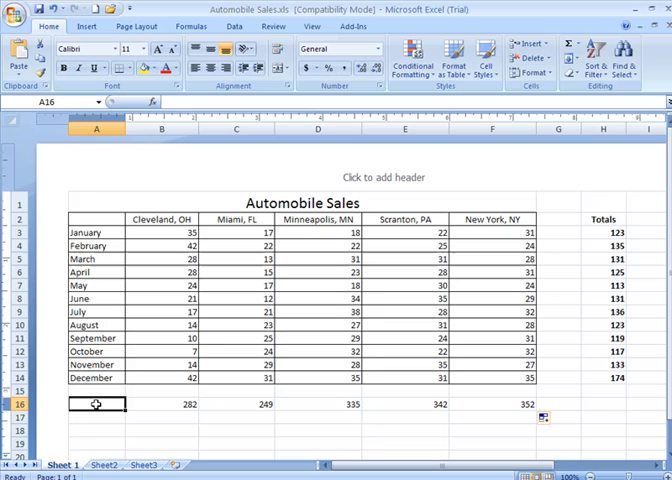
pyautogui.write('To')
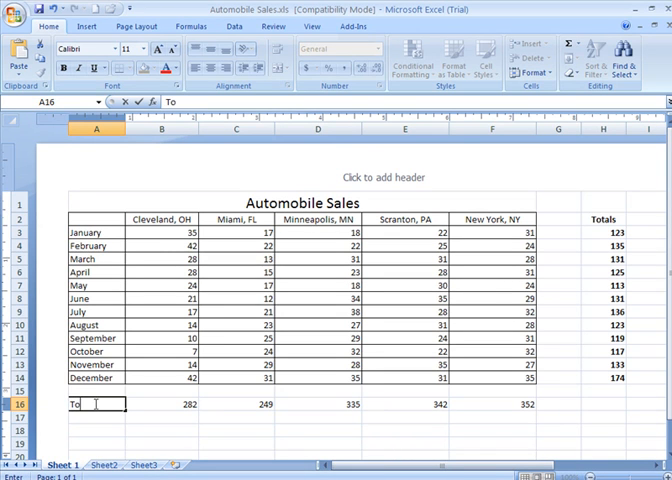
pyautogui.press('Return')
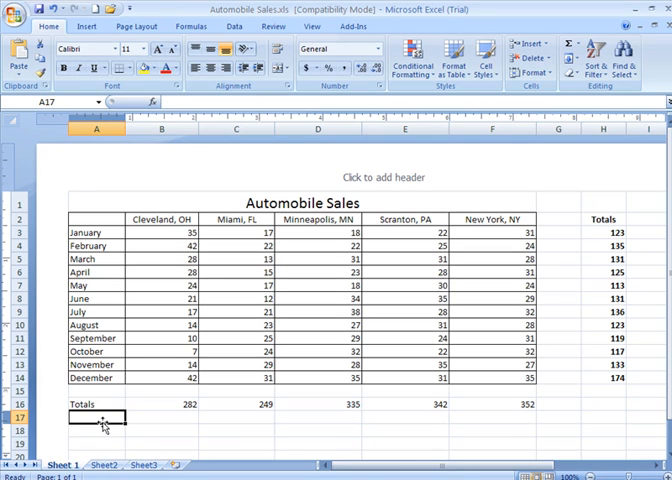
pyautogui.moveTo(305, 177)
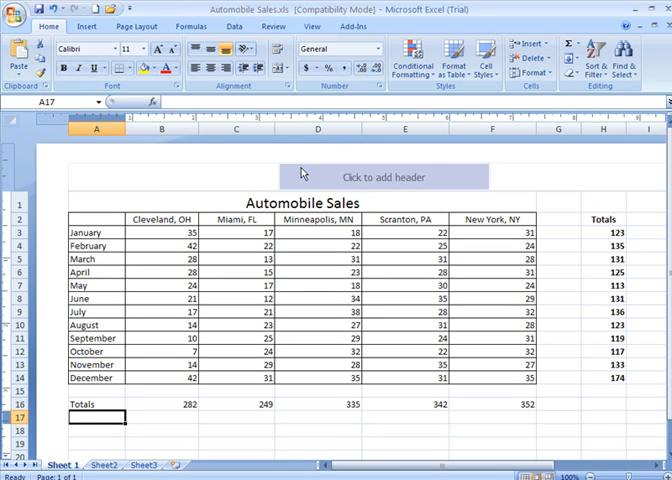
pyautogui.moveTo(203, 143)
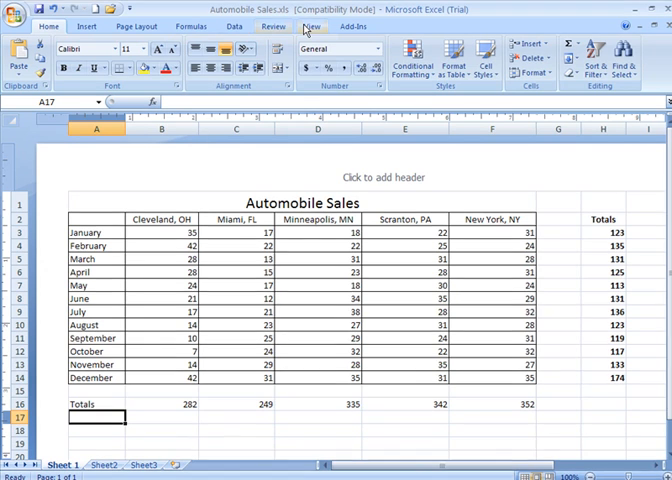
pyautogui.click(310, 26)
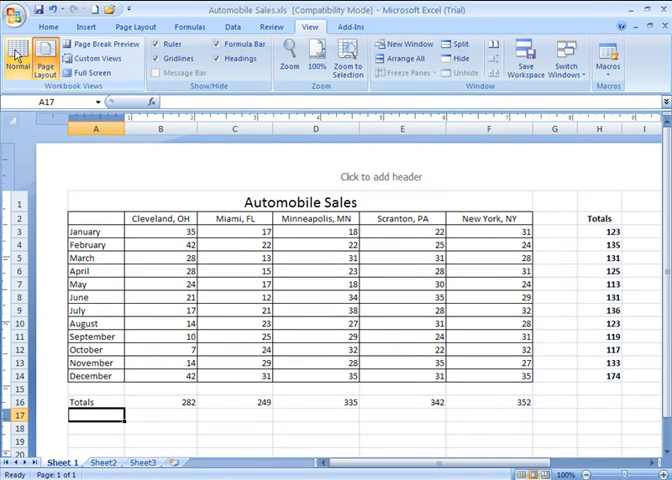
pyautogui.moveTo(50, 58)
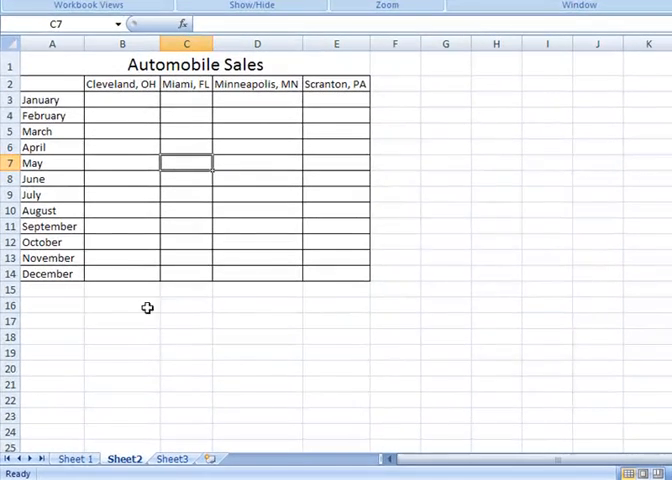
pyautogui.click(170, 459)
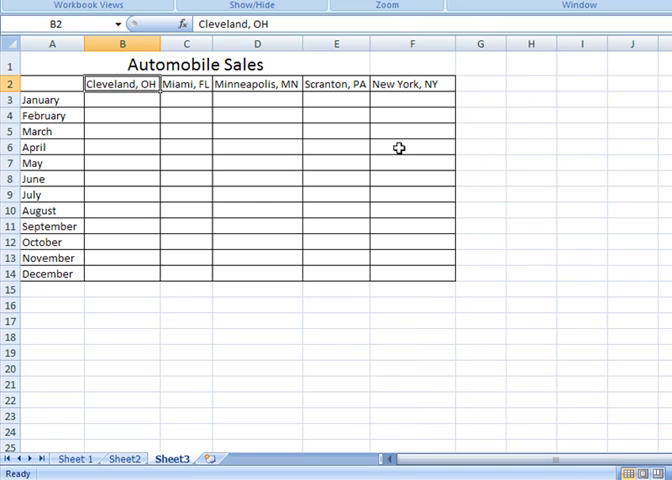
pyautogui.click(74, 459)
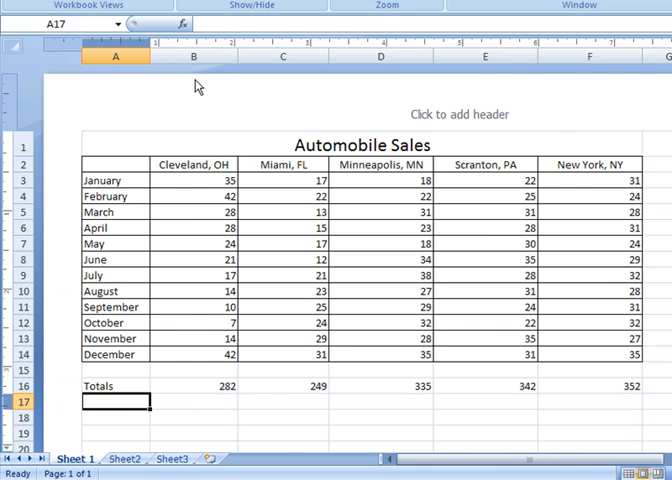